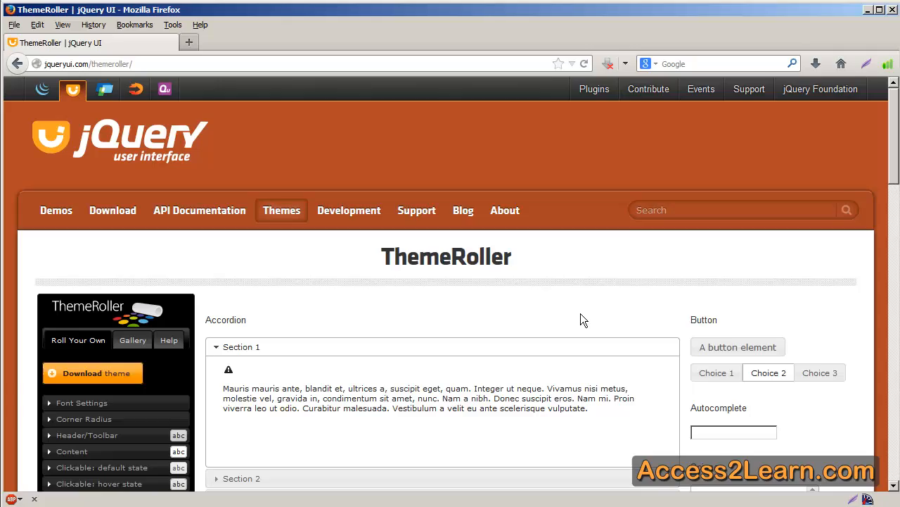
Step: Review the default theme's widget preview before switching to the gallery
scroll("down", 3)
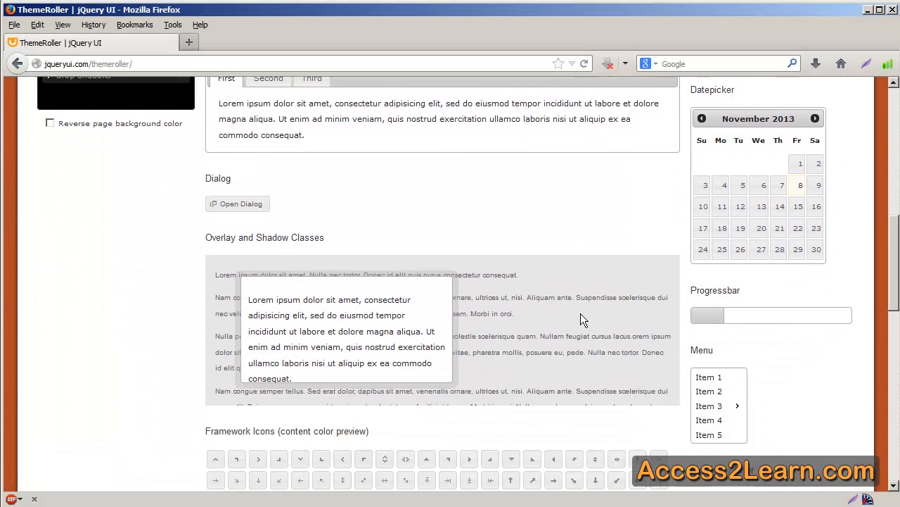
scroll("down", 3)
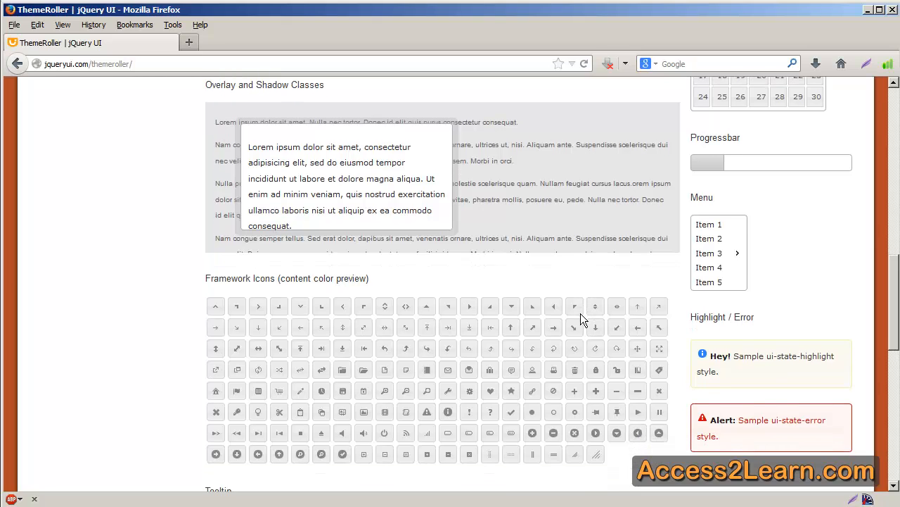
mouse_move(574, 306)
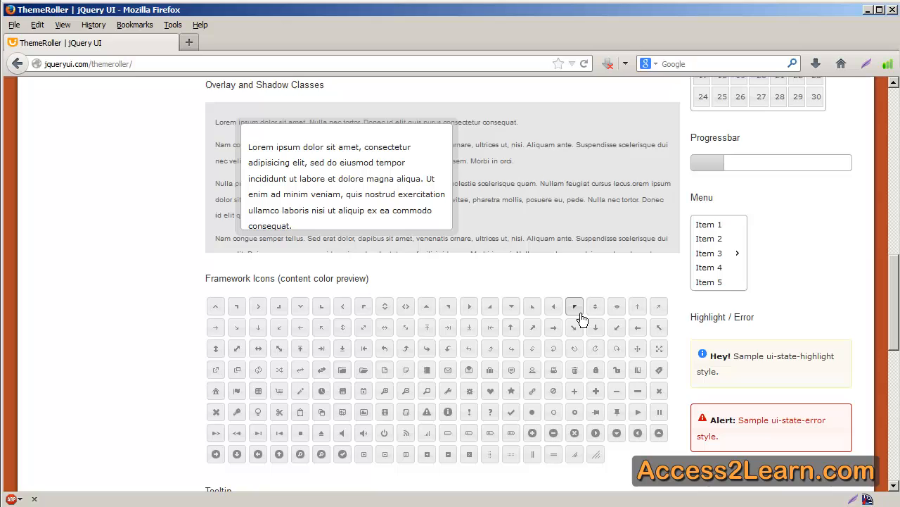
scroll("down", 3)
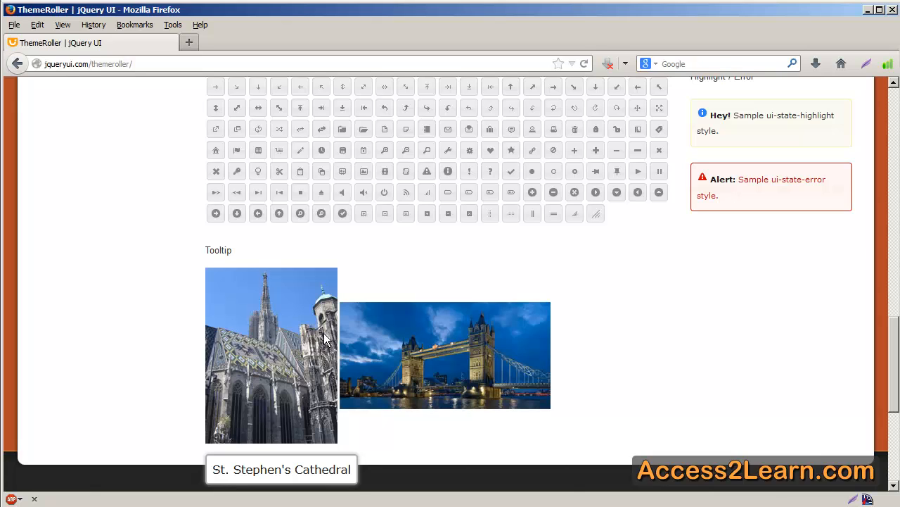
scroll("up", 3)
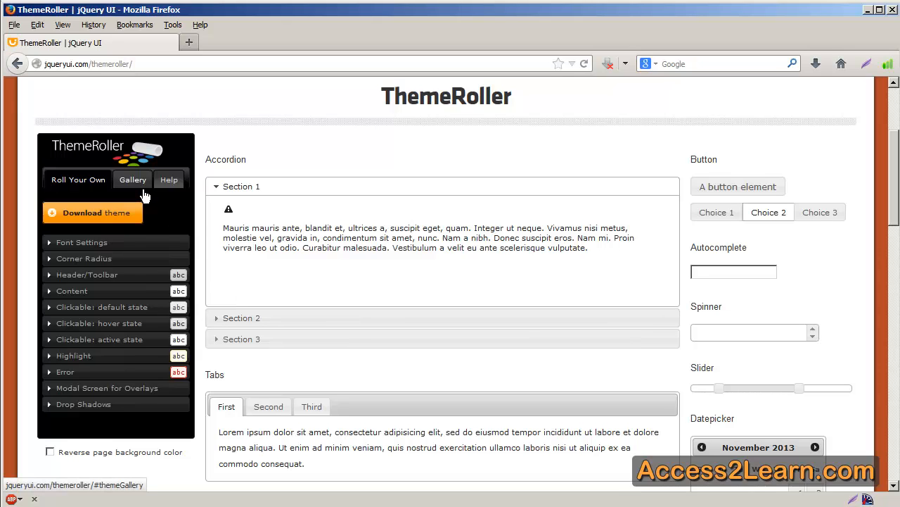
Step: Browse the ready-made theme gallery, trying Start and Cupertino, and leave a white-and-orange theme applied
left_click(132, 180)
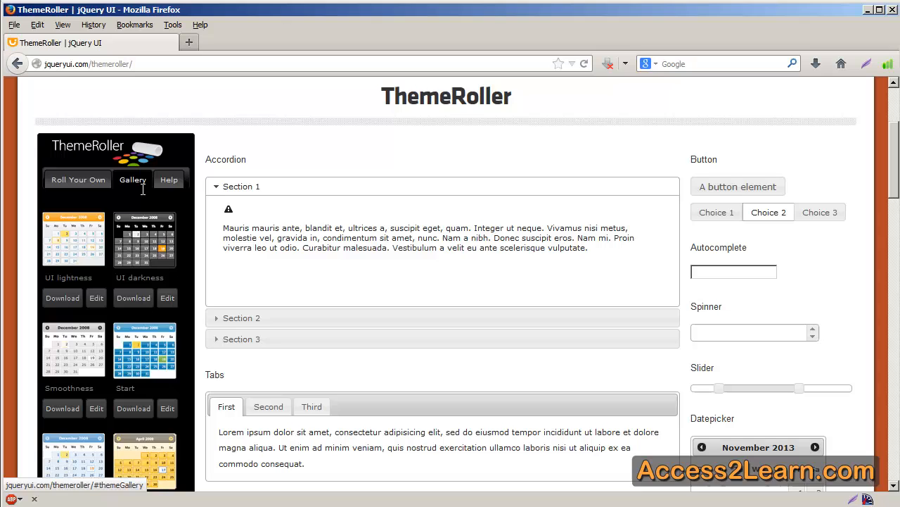
scroll("down", 3)
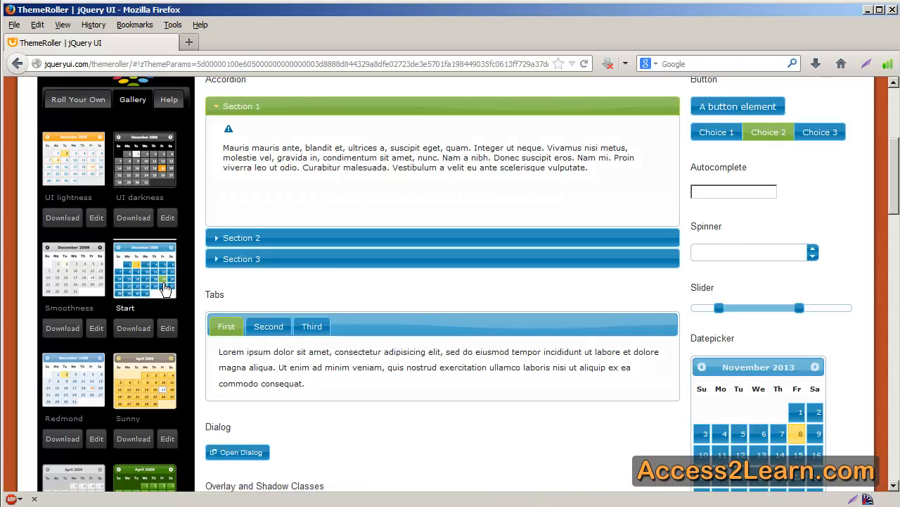
mouse_move(310, 302)
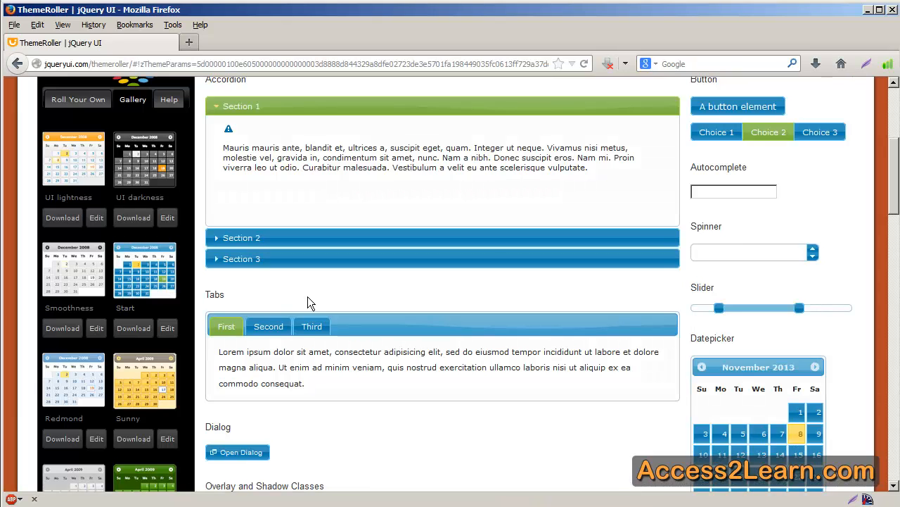
scroll("down", 3)
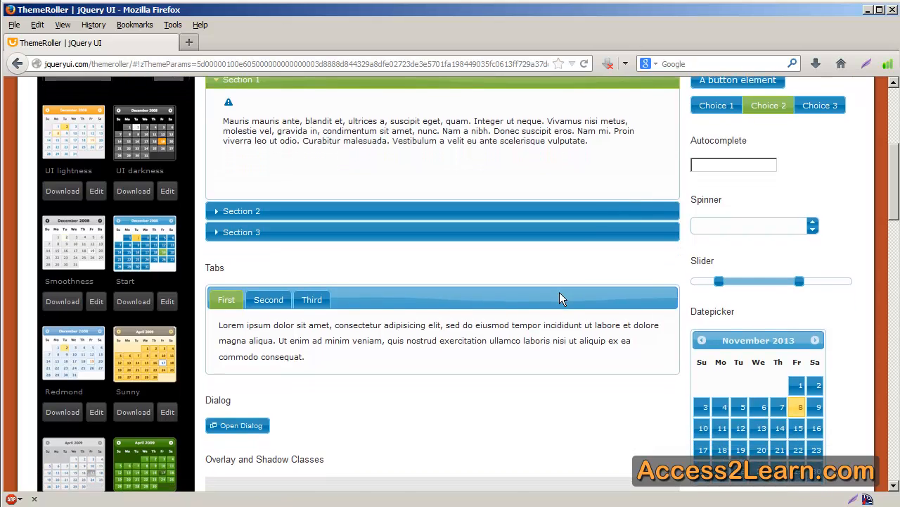
scroll("down", 3)
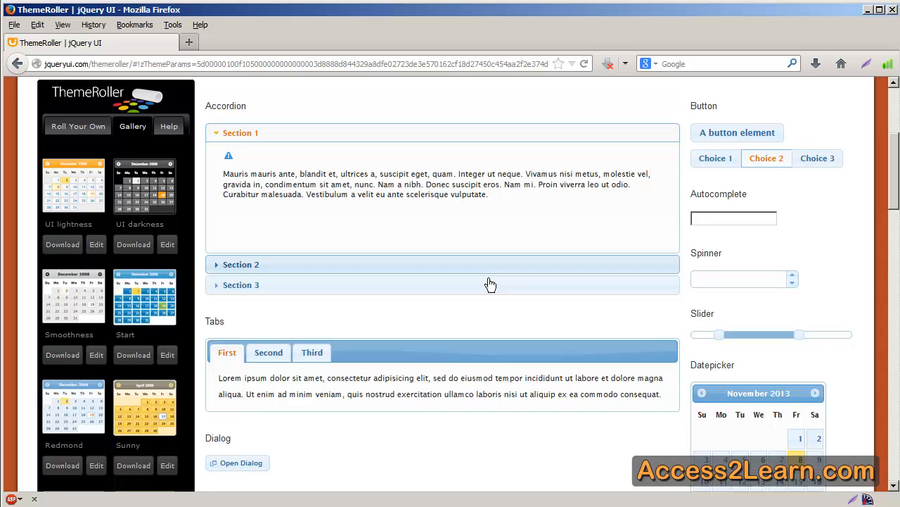
scroll("down", 3)
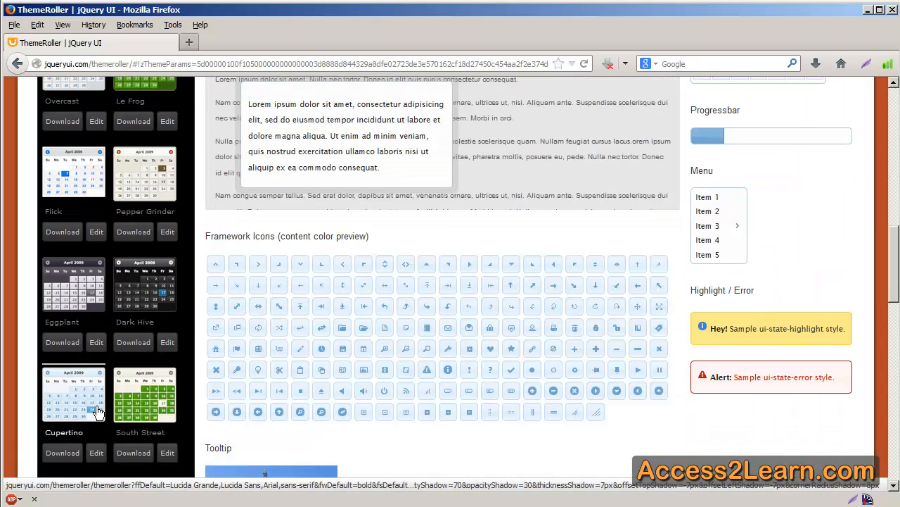
mouse_move(115, 409)
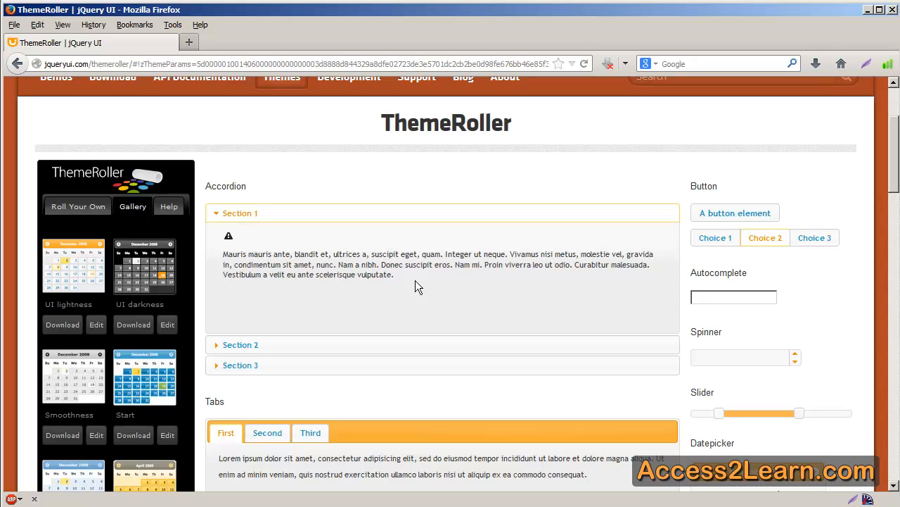
mouse_move(77, 206)
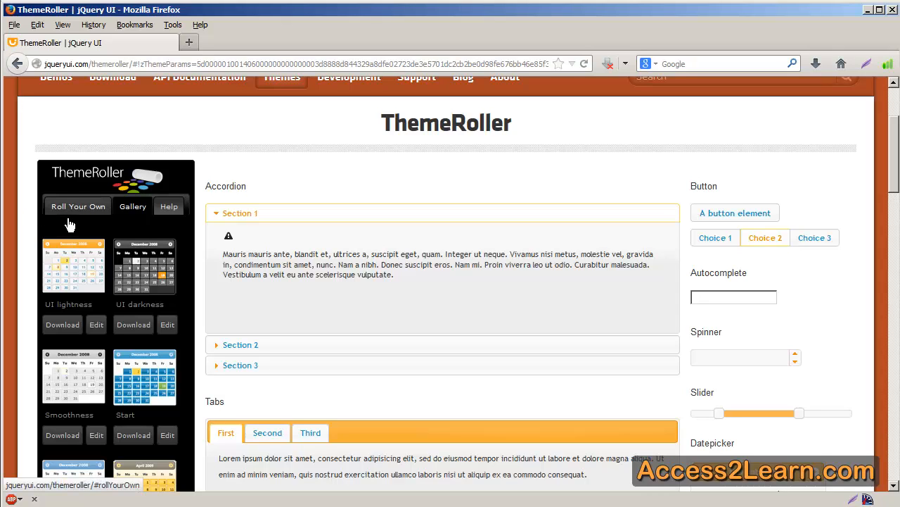
Step: Return to Roll Your Own and give the Header/Toolbar a flat background texture
left_click(77, 205)
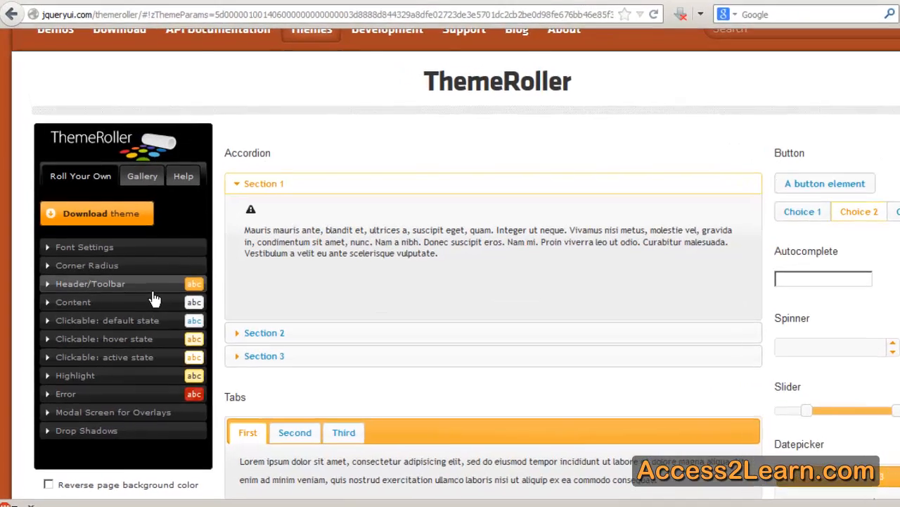
left_click(90, 282)
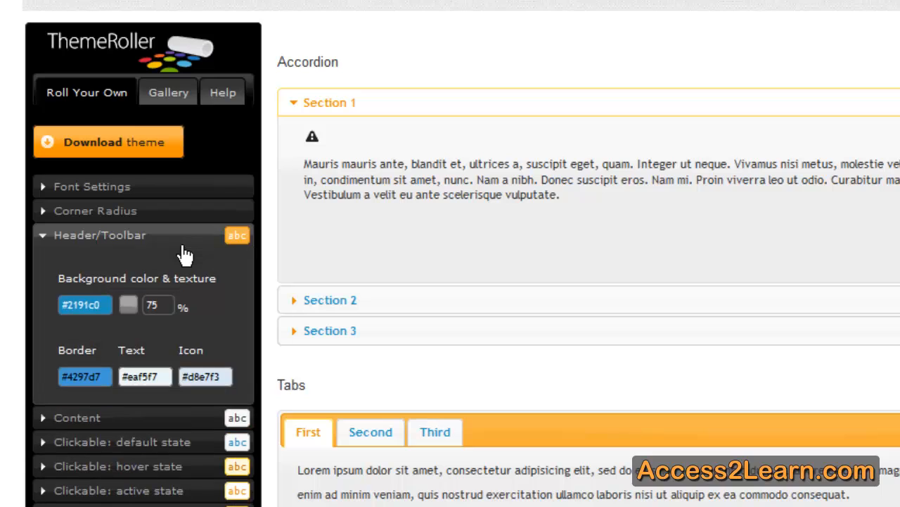
mouse_move(144, 331)
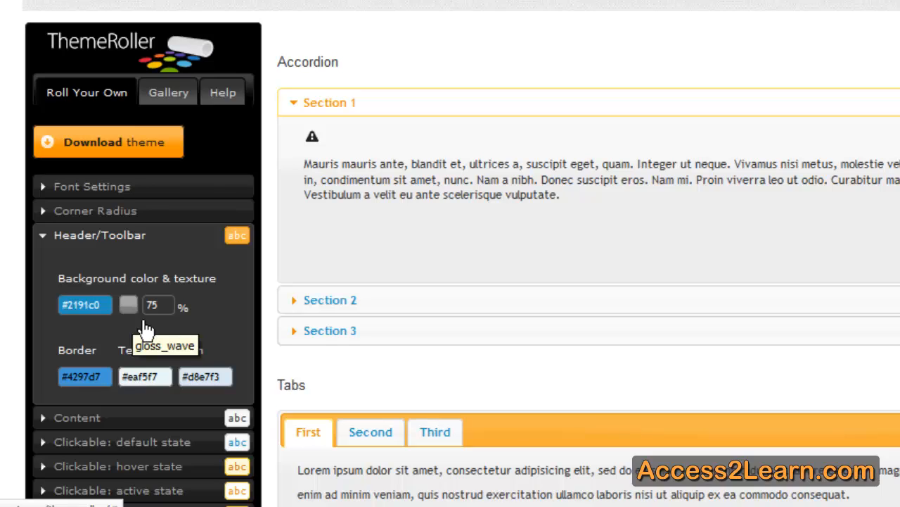
left_click(128, 303)
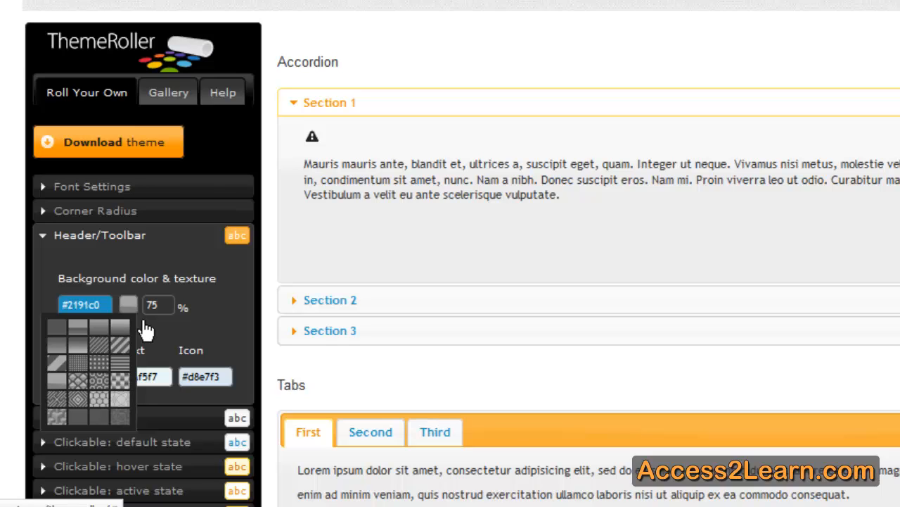
left_click(56, 327)
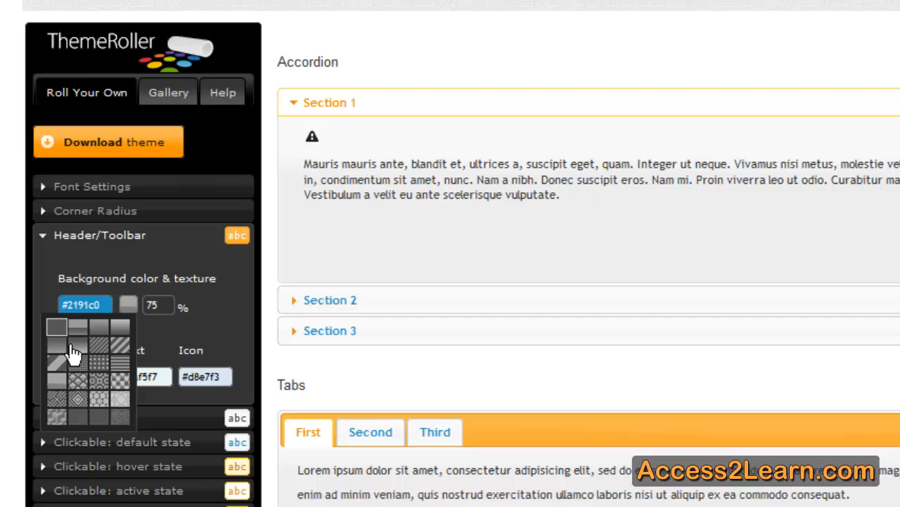
mouse_move(70, 345)
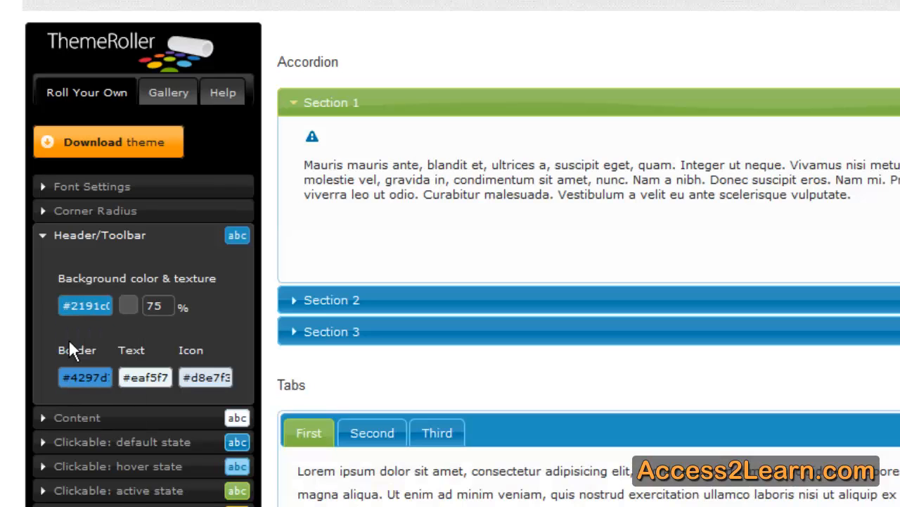
Step: Zero the texture opacity and Drop Shadows thickness for a flat, shadowless theme
scroll("down", 3)
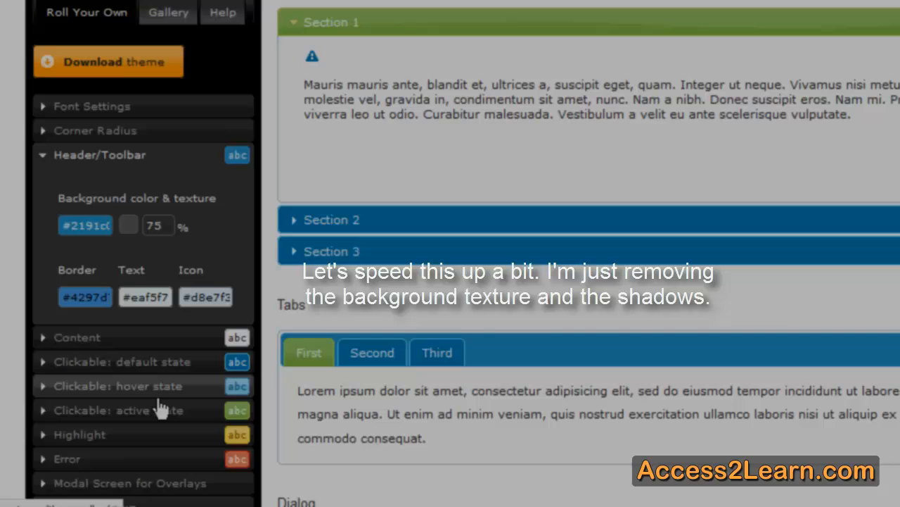
scroll("down", 3)
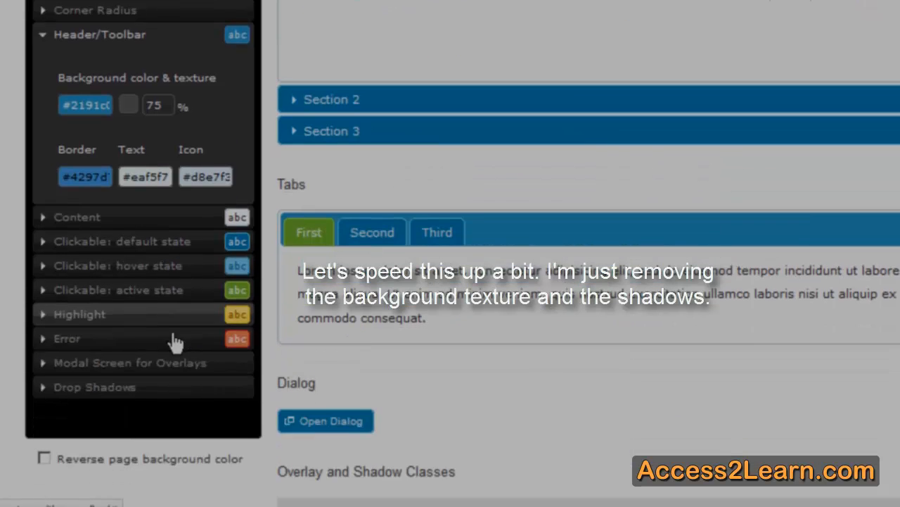
mouse_move(185, 351)
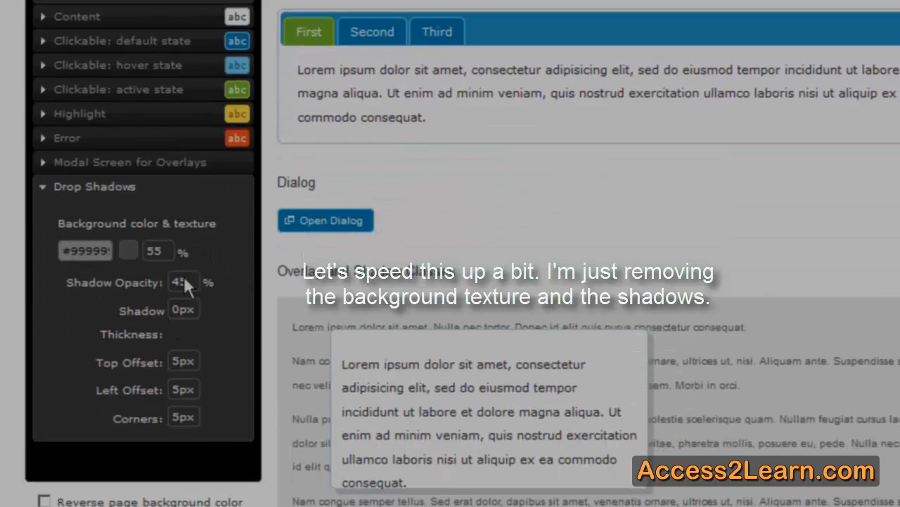
left_click(157, 250)
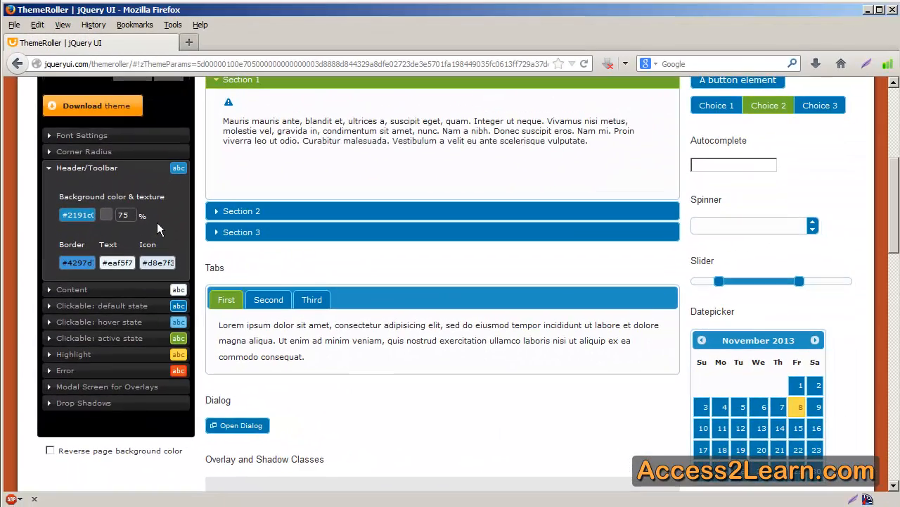
Step: Collapse the Header/Toolbar settings and review the finished flat blue-and-green theme preview
left_click(87, 168)
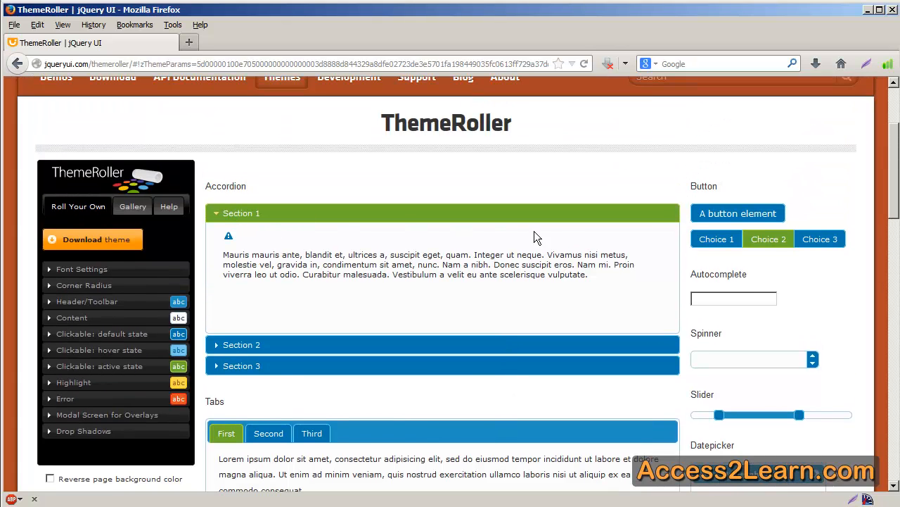
mouse_move(565, 237)
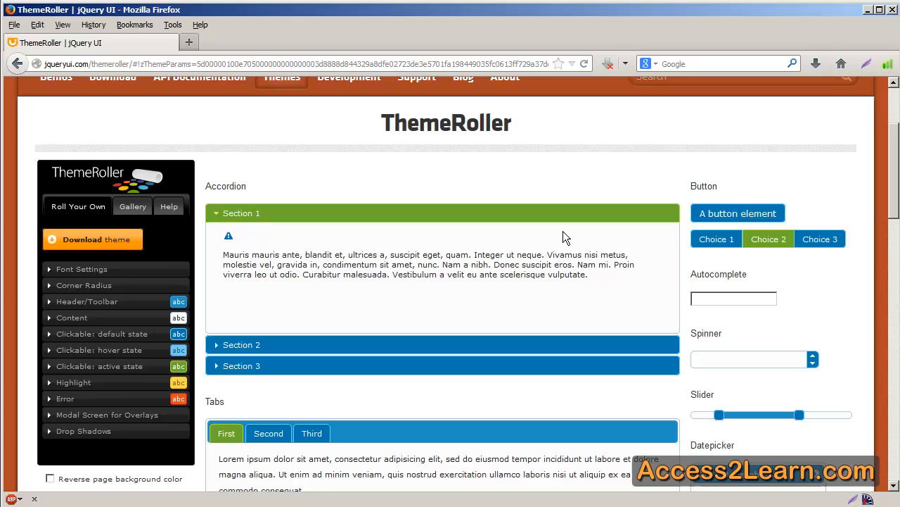
mouse_move(717, 239)
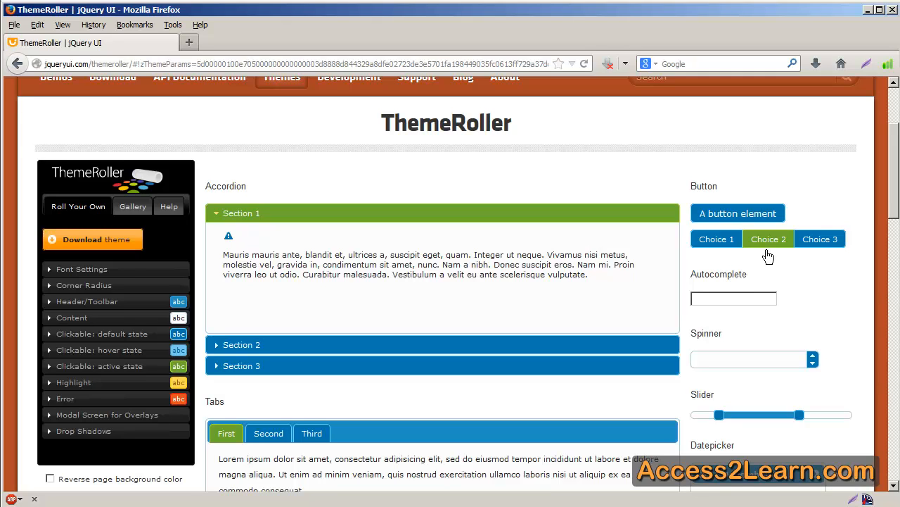
scroll("down", 3)
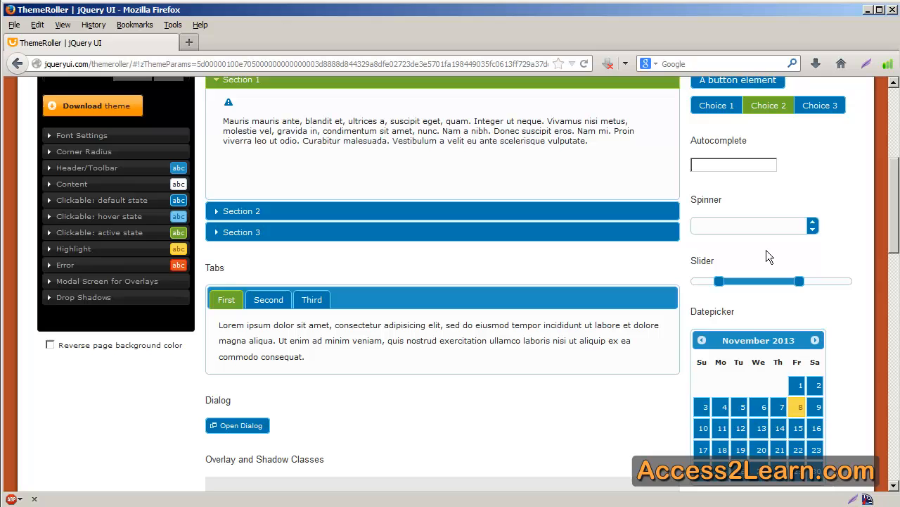
scroll("up", 3)
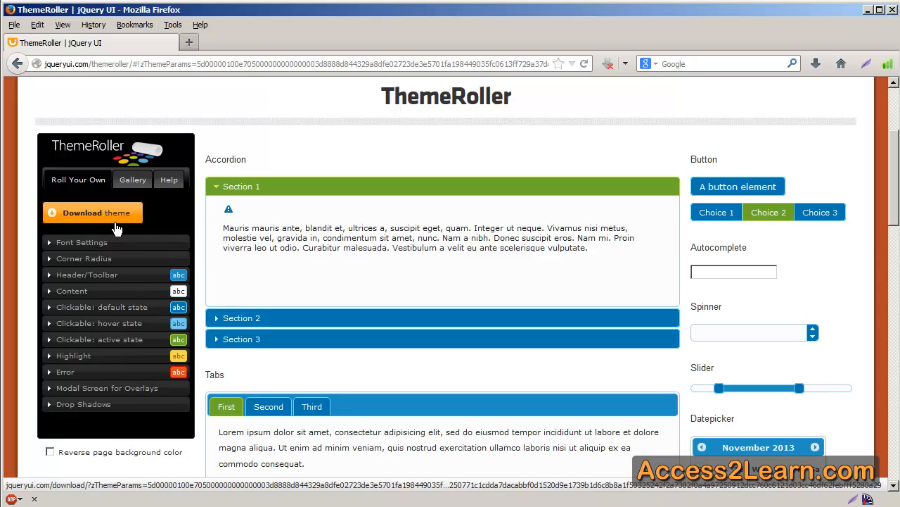
Step: Send the theme to Download Builder and name its theme folder 'flat' instead of custom-theme
left_click(93, 212)
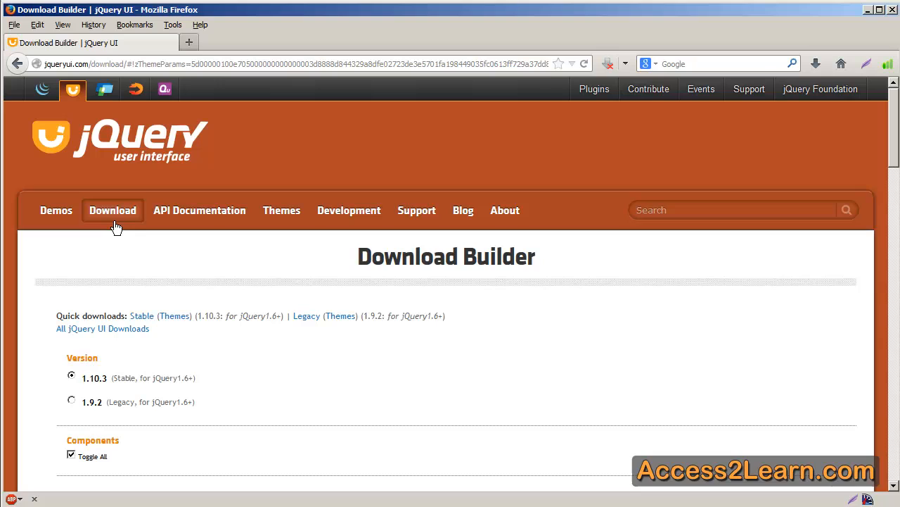
mouse_move(124, 251)
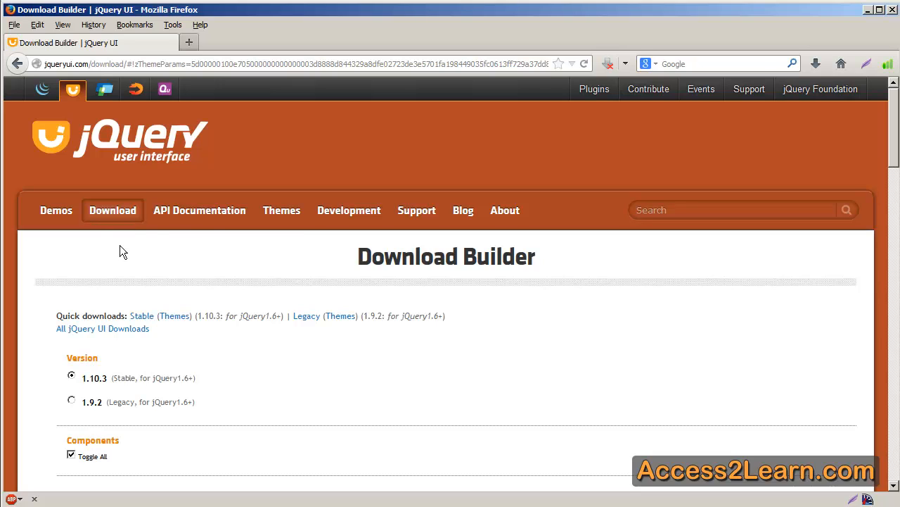
scroll("down", 3)
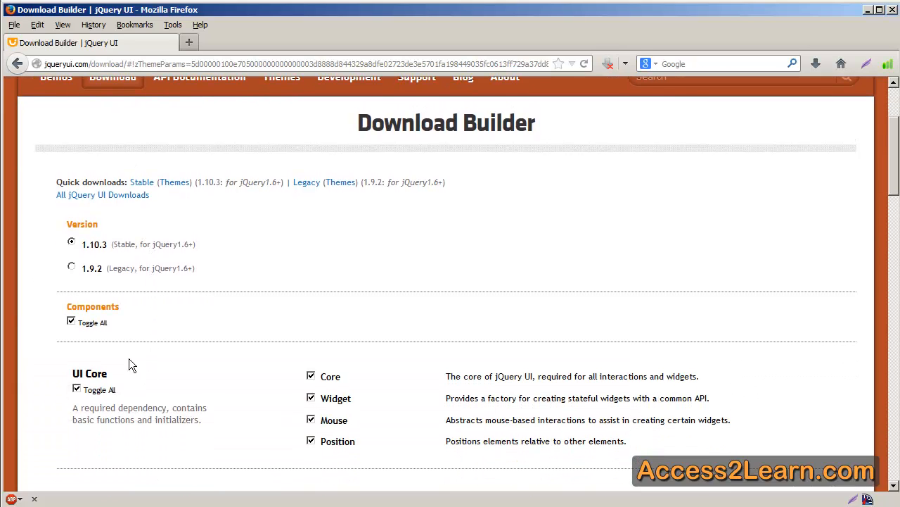
scroll("down", 3)
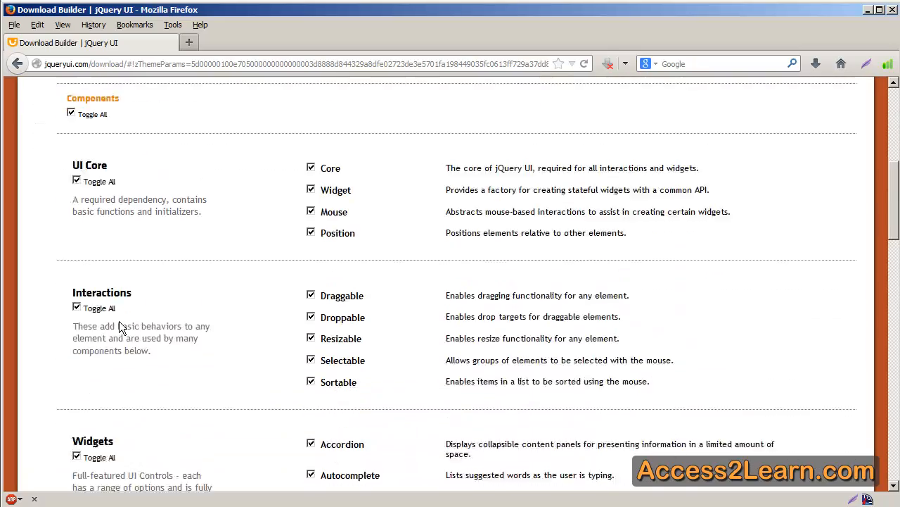
scroll("down", 3)
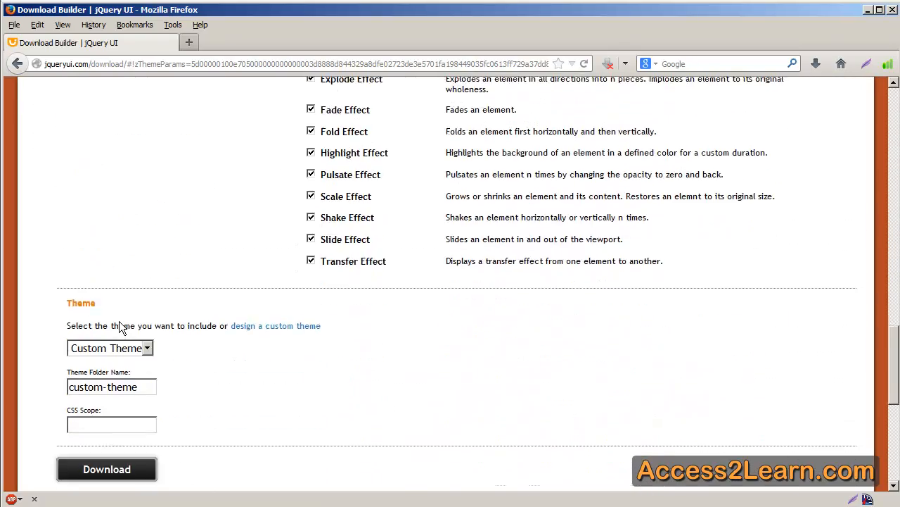
scroll("down", 3)
type("flat")
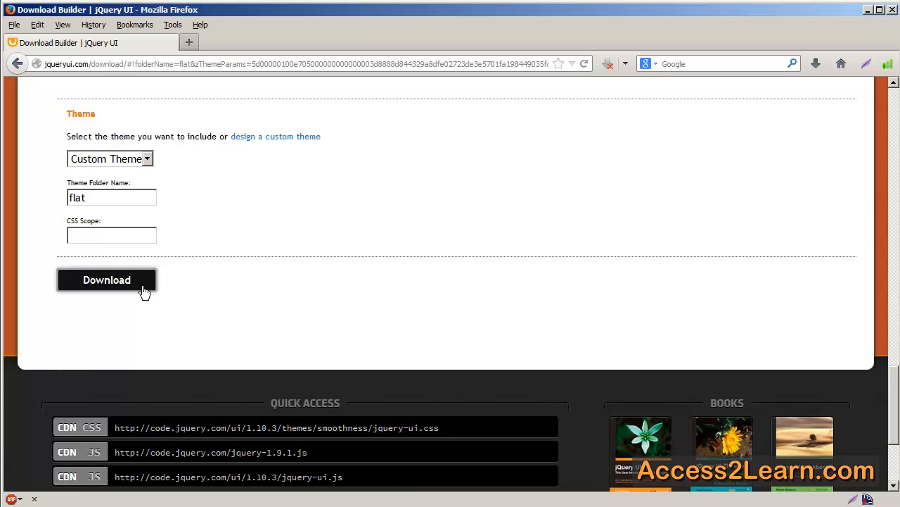
Step: Download jquery-ui-1.10.3.custom.zip and open it with Windows Explorer
left_click(107, 278)
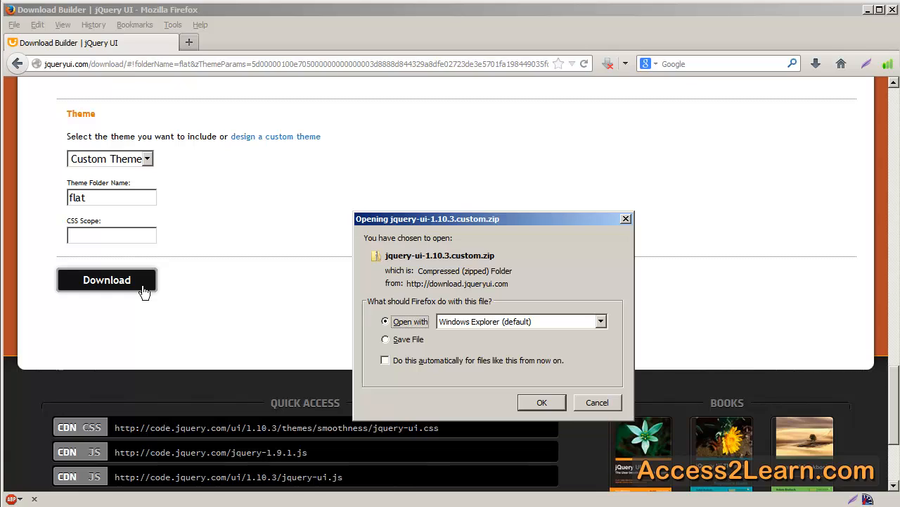
mouse_move(514, 431)
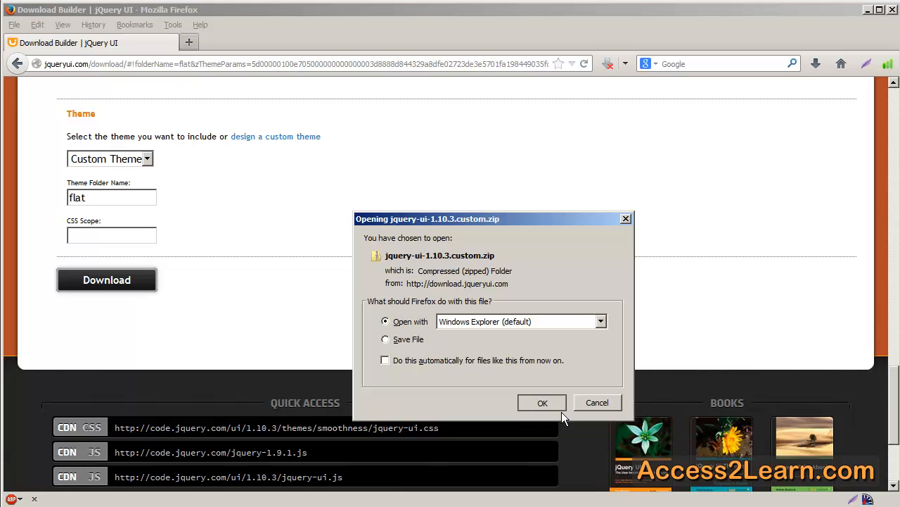
left_click(543, 403)
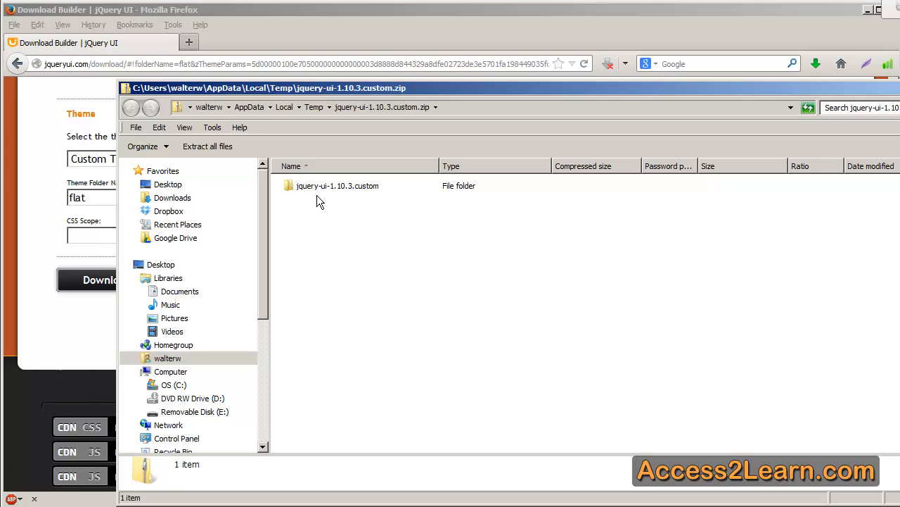
Step: Browse the jquery-ui-1.10.3.custom folder's css/flat and js contents, then return to its top folder
double_click(337, 185)
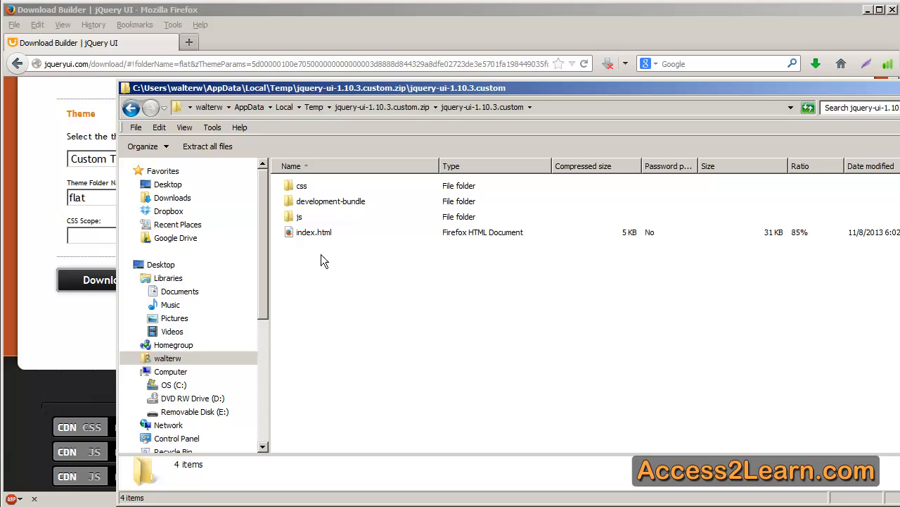
mouse_move(315, 203)
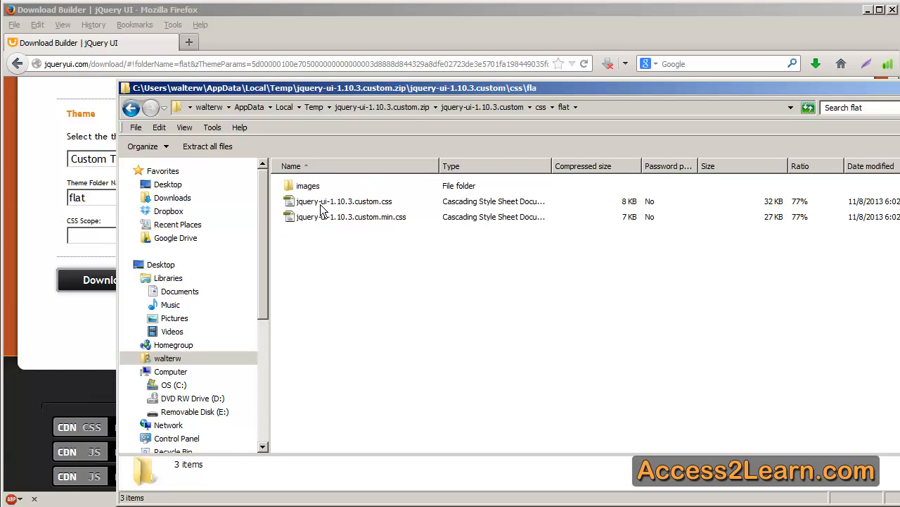
left_click(131, 107)
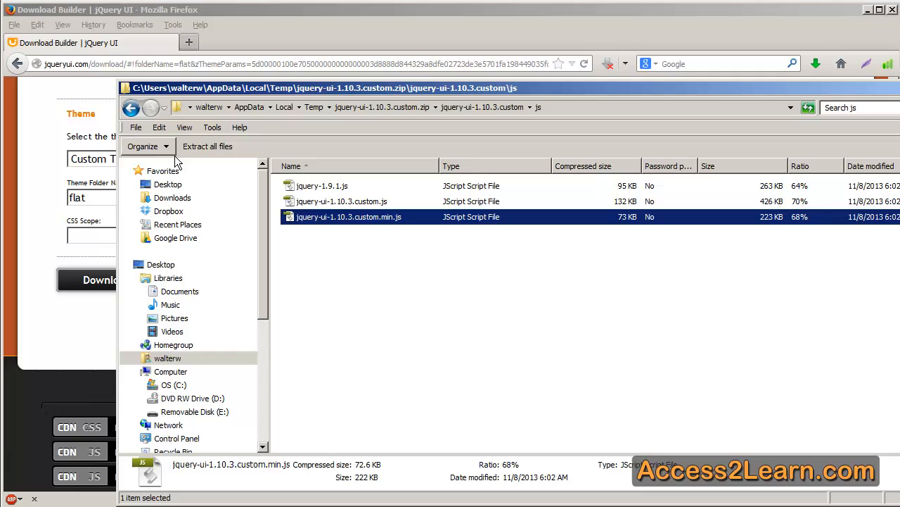
left_click(131, 107)
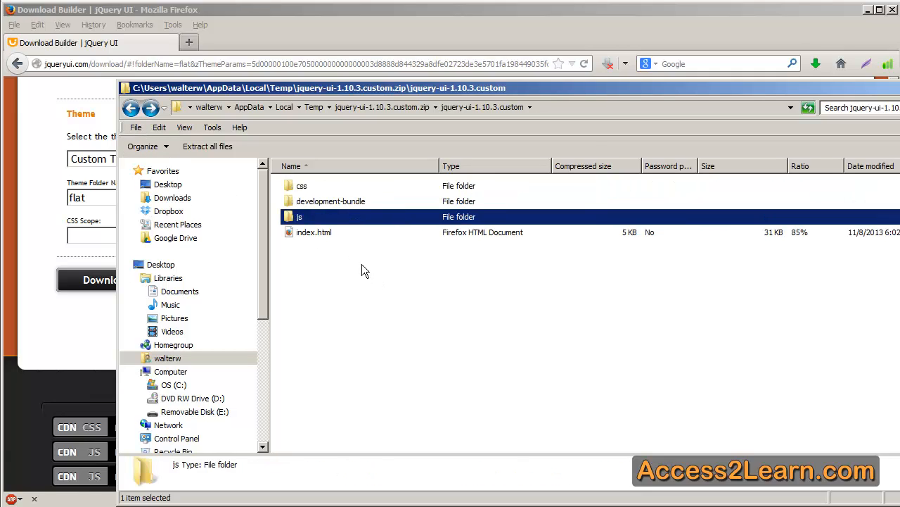
mouse_move(334, 247)
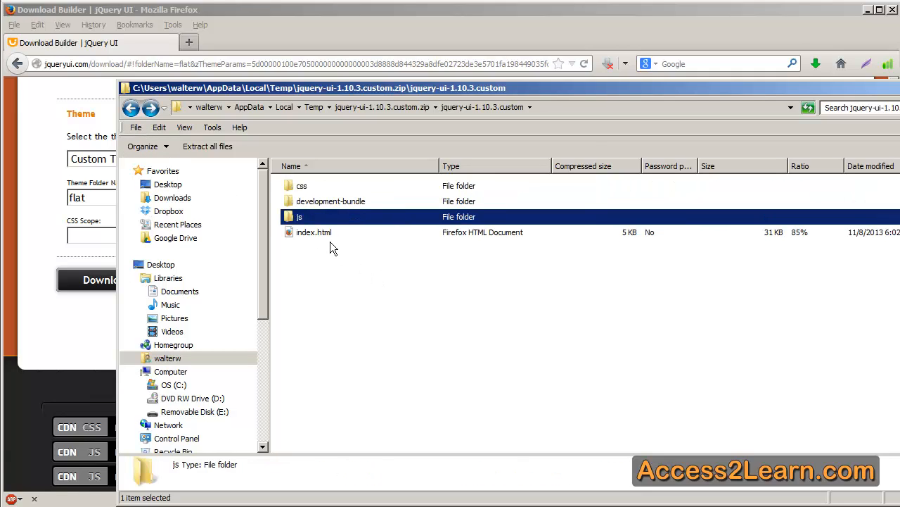